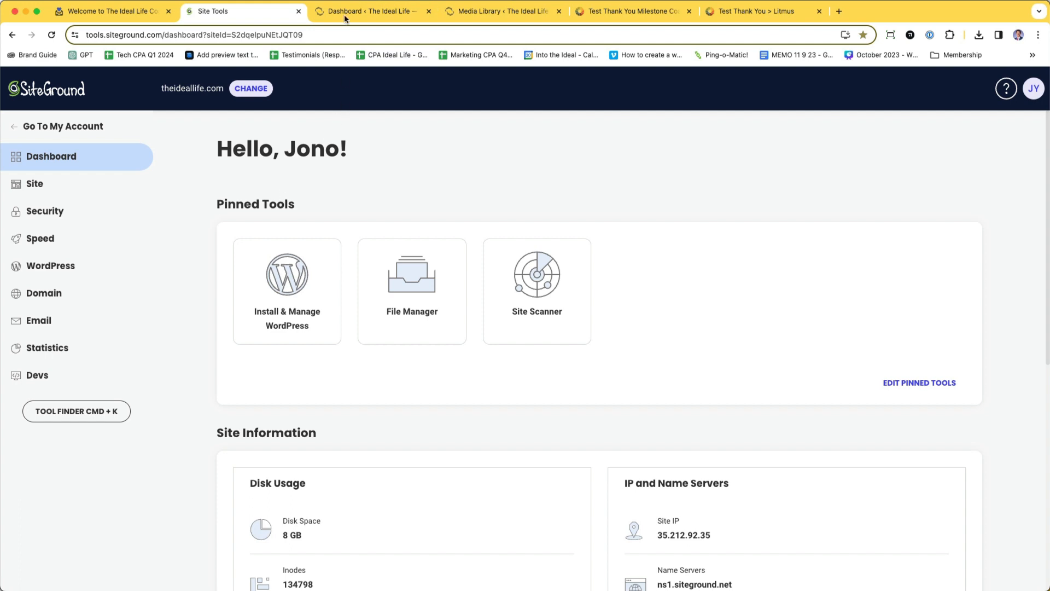
Review Speed Optimizer's media settings showing compression disabled, then view the Media Library Email folder
left_click(368, 11)
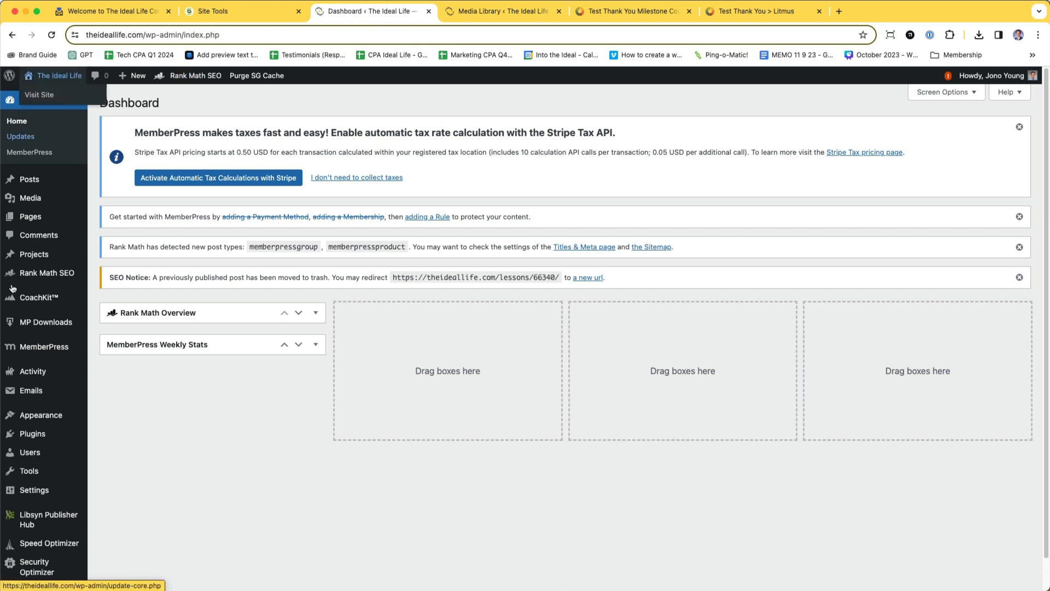
left_click(48, 508)
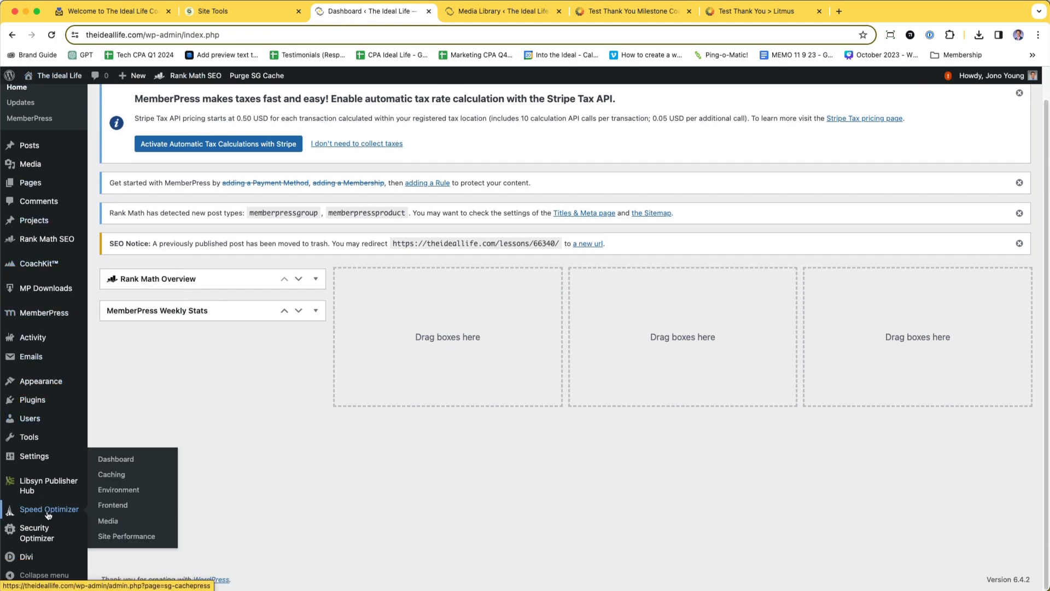
left_click(49, 508)
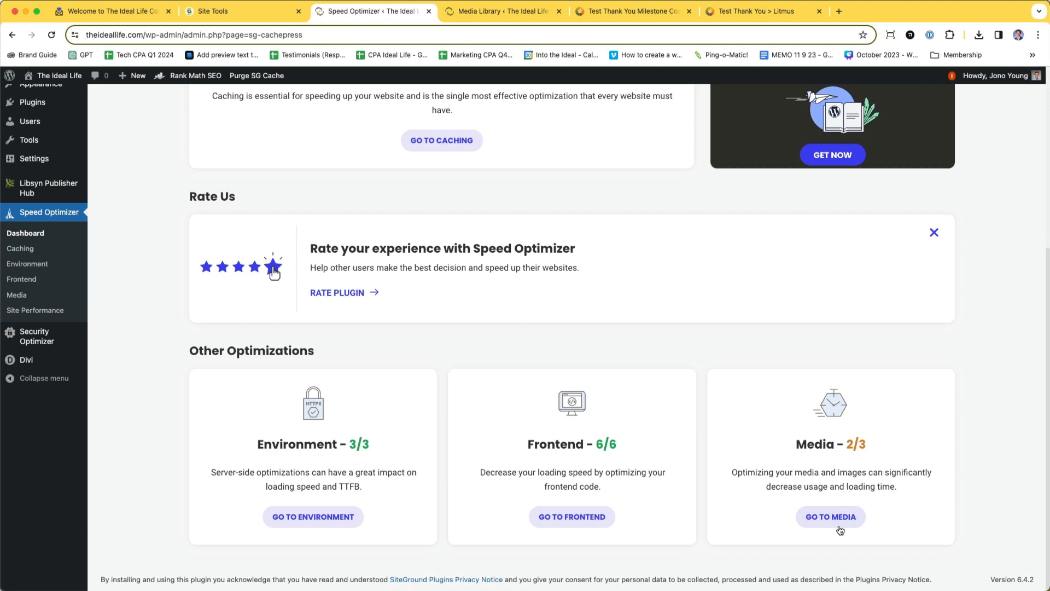
left_click(830, 517)
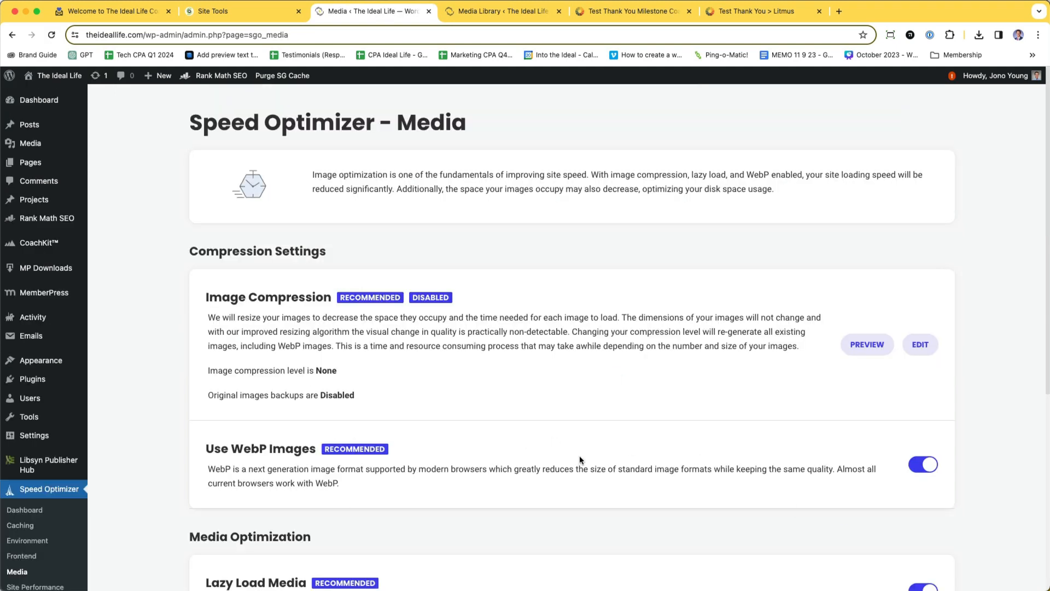
mouse_move(362, 477)
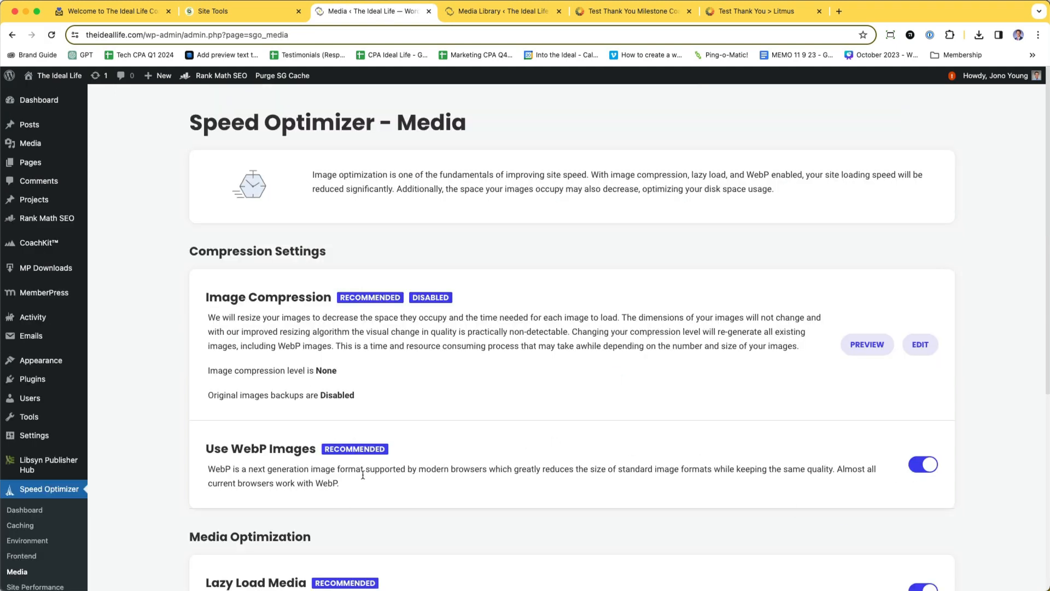
mouse_move(279, 460)
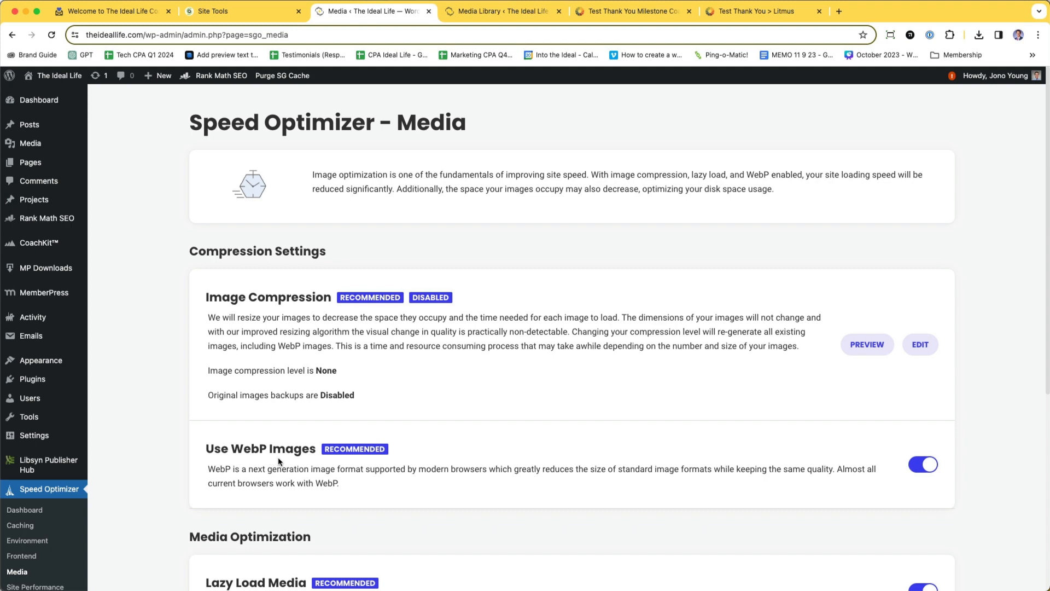
left_click(497, 11)
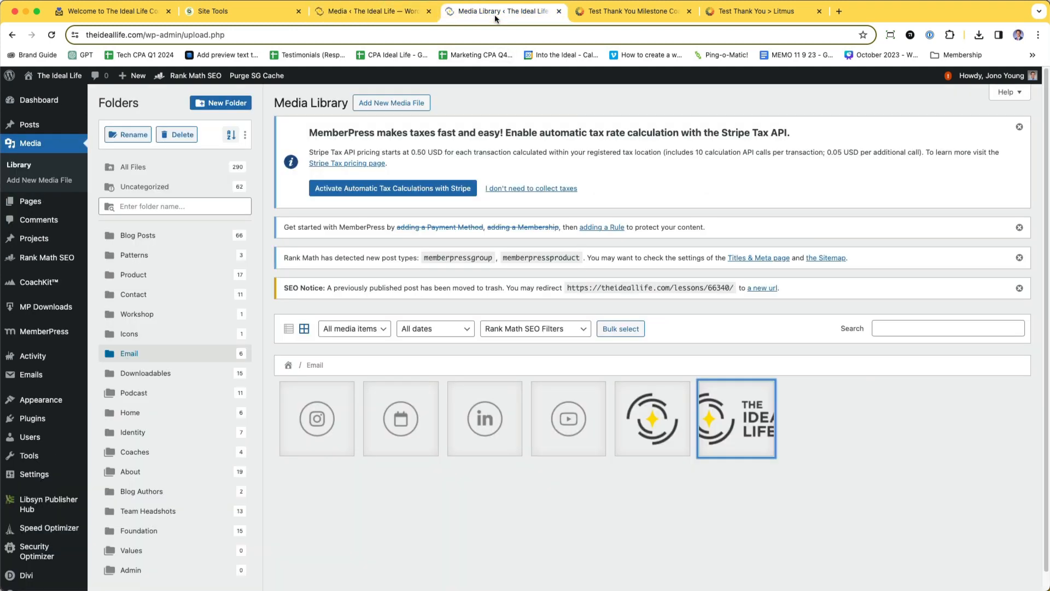
Inspect logo-footer.png's attachment details, then move to the Litmus test previews
left_click(736, 417)
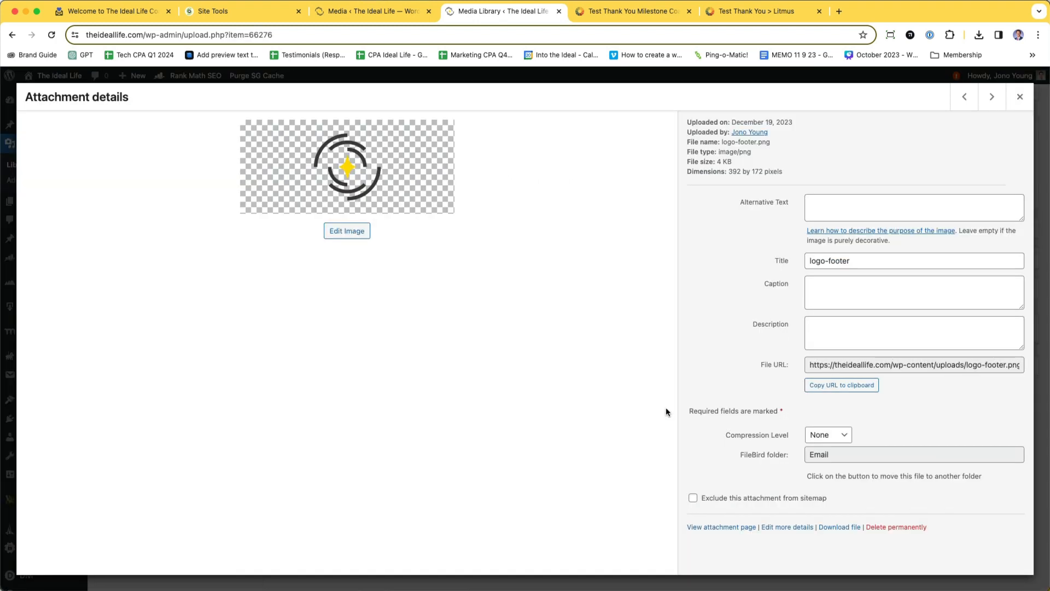
mouse_move(376, 181)
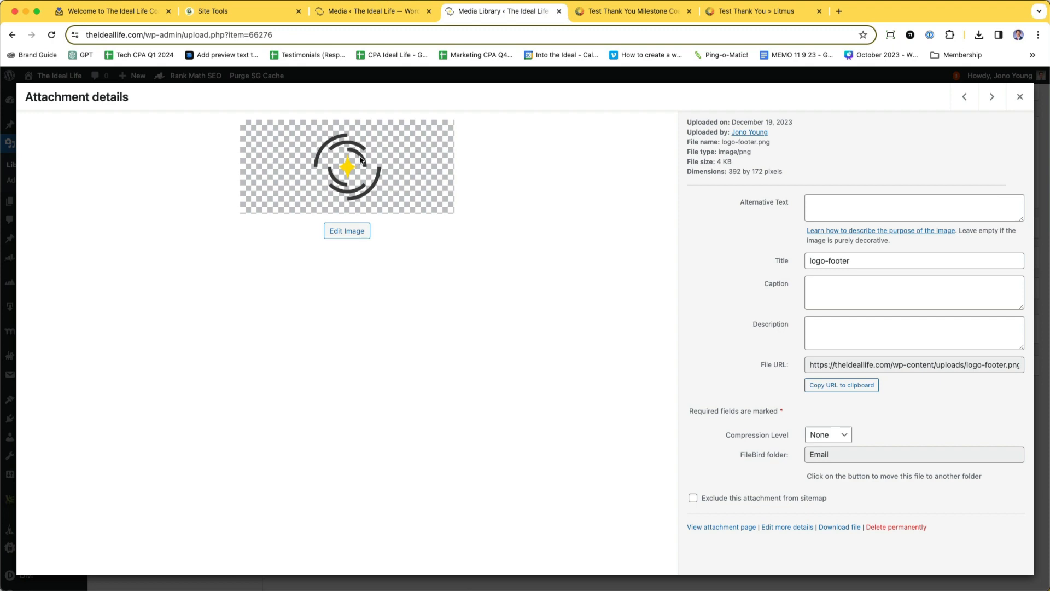
left_click(635, 11)
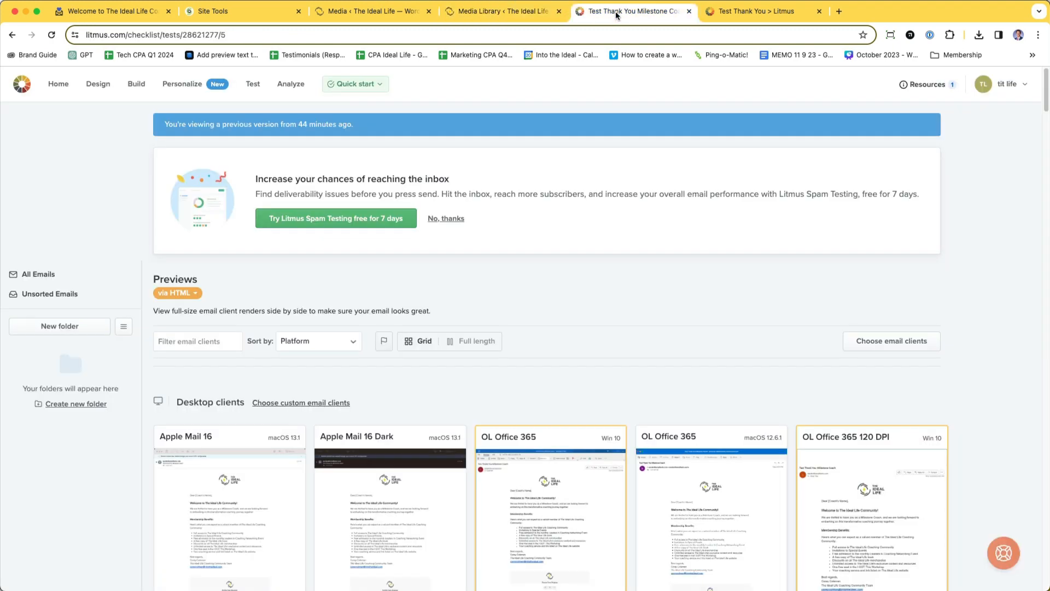
Examine the Gmail Android 11.0 preview with the black-boxed logo, then return to SiteGround Site Tools
scroll("down", 3)
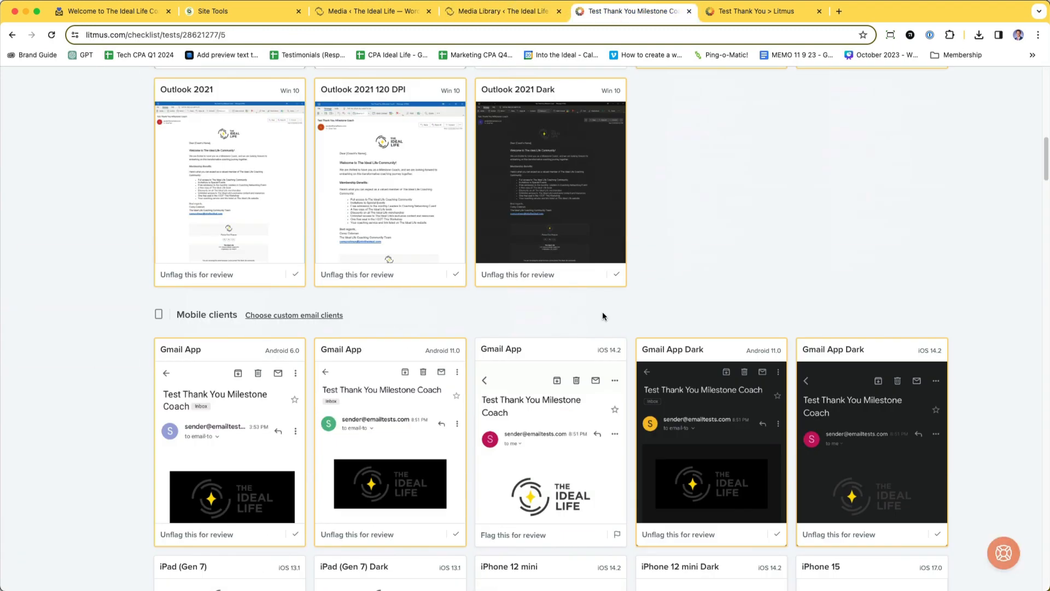
scroll("down", 3)
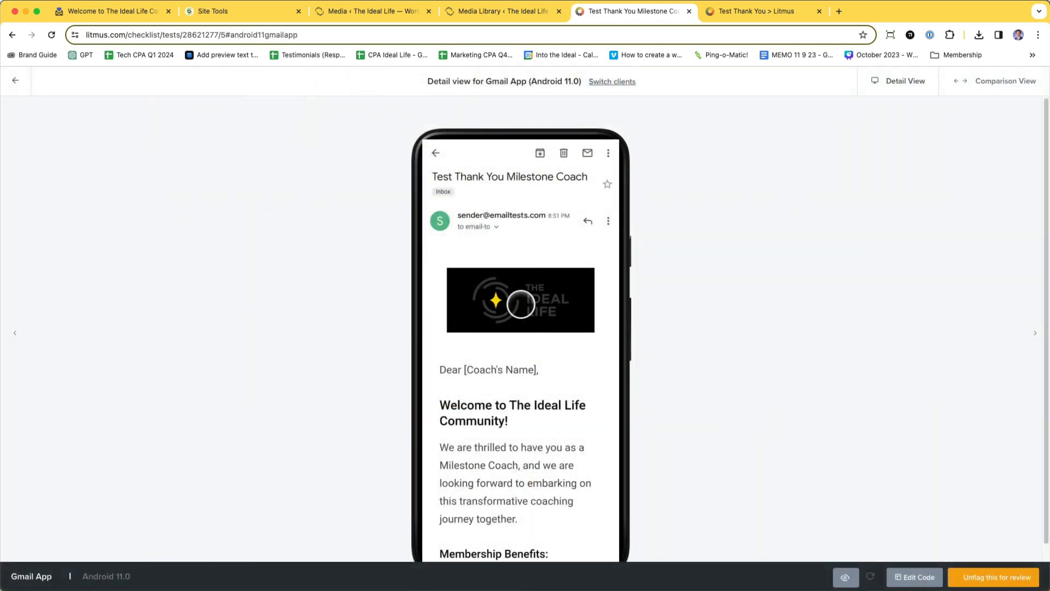
scroll("down", 3)
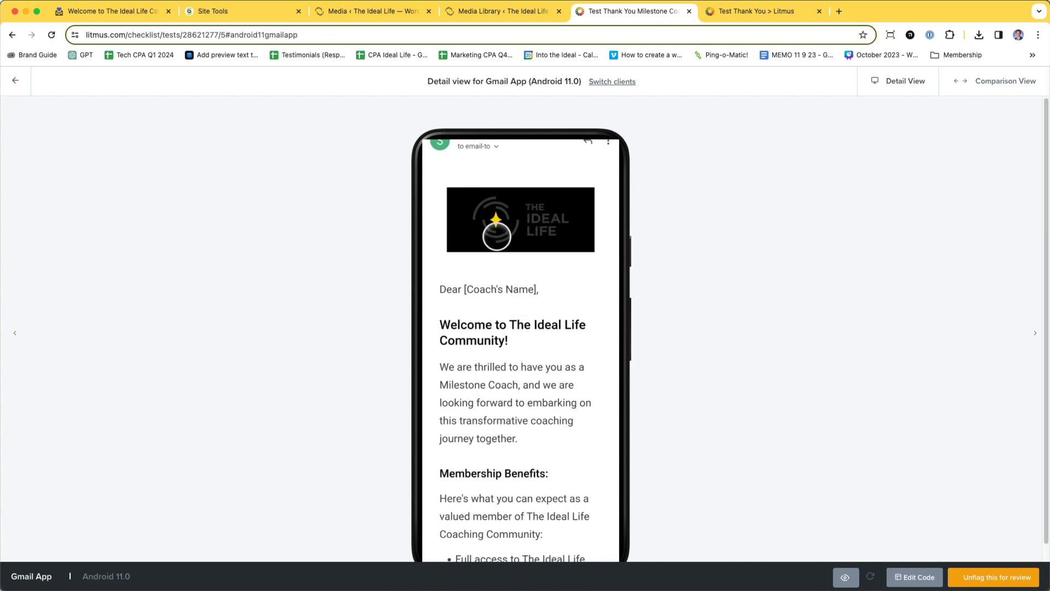
scroll("down", 3)
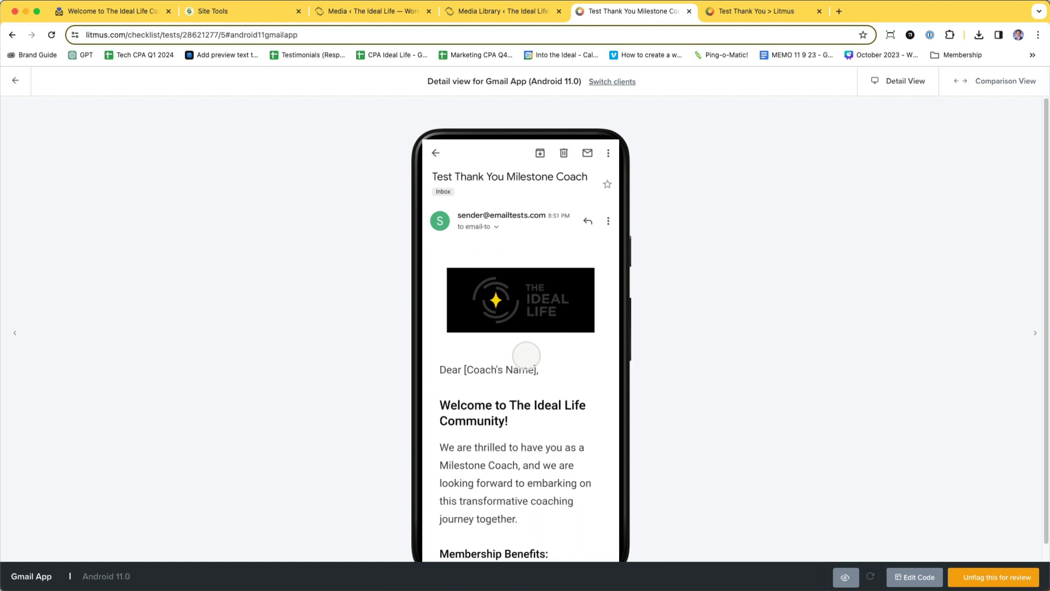
left_click(500, 11)
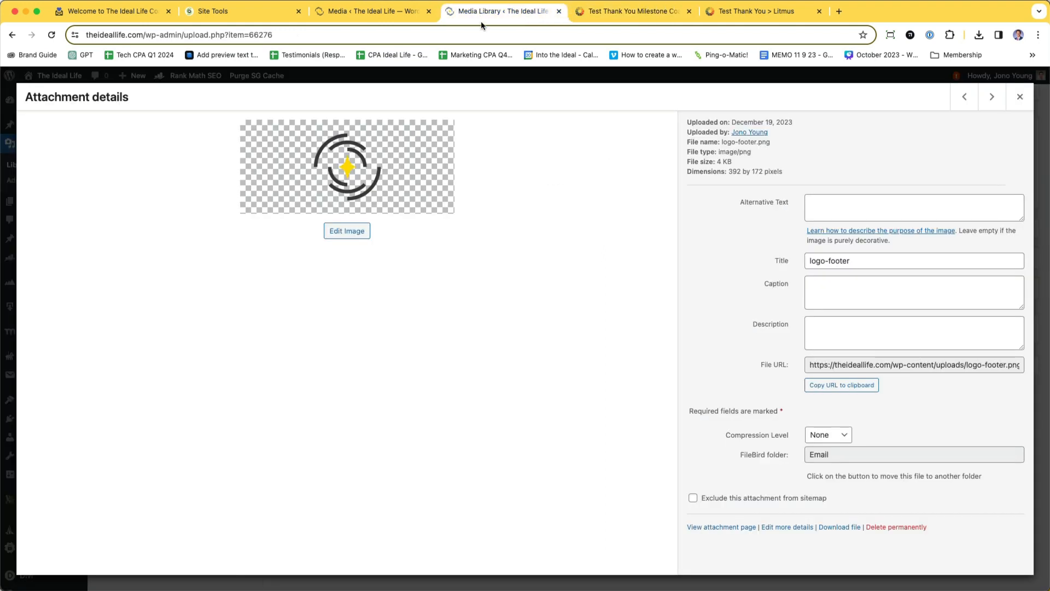
mouse_move(365, 158)
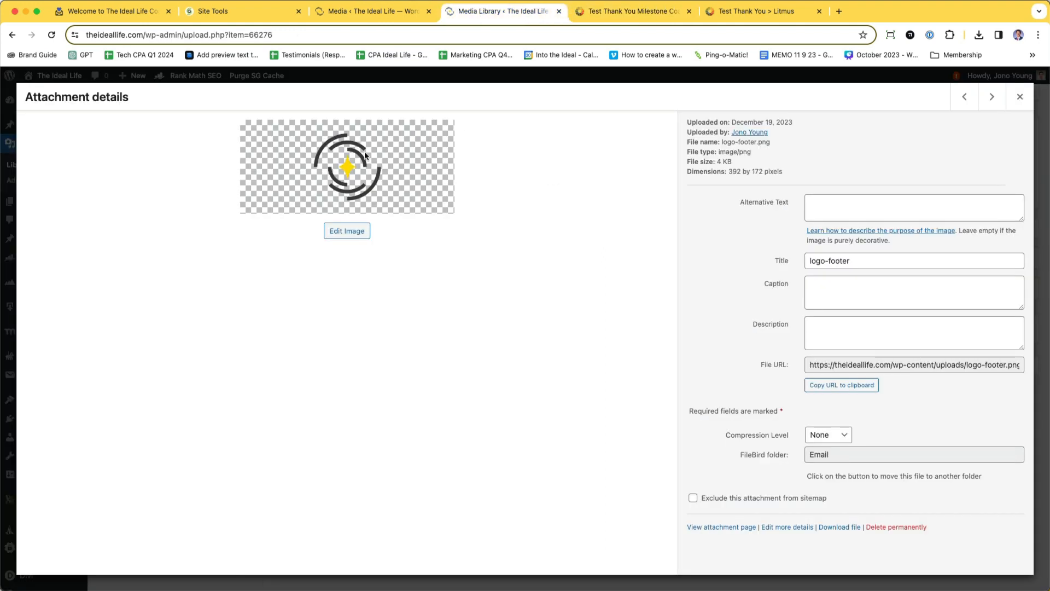
left_click(213, 11)
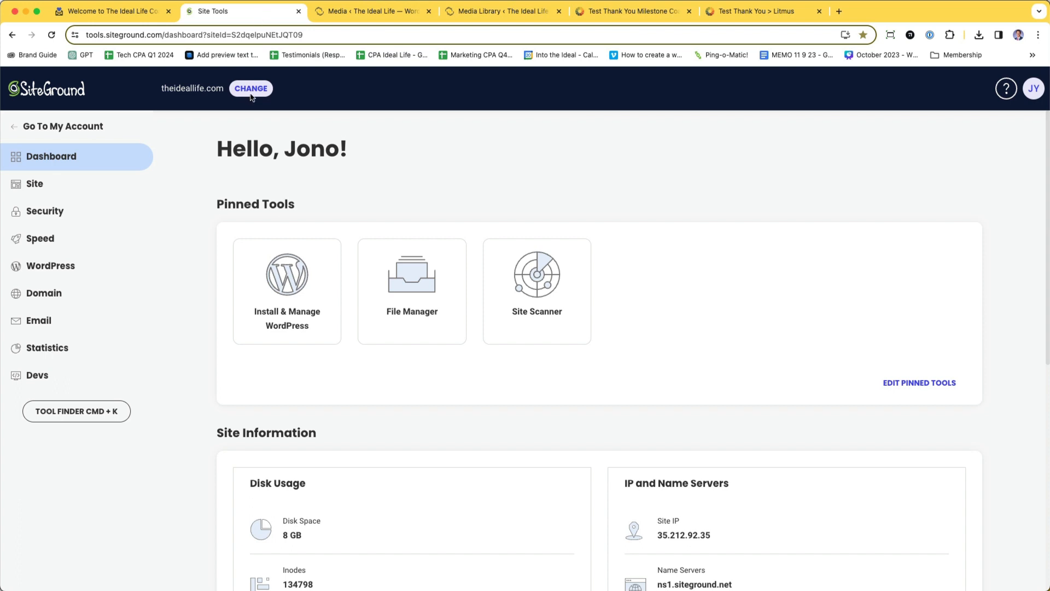
Browse File Manager into theideallife.com's public_html and its email folder
left_click(34, 184)
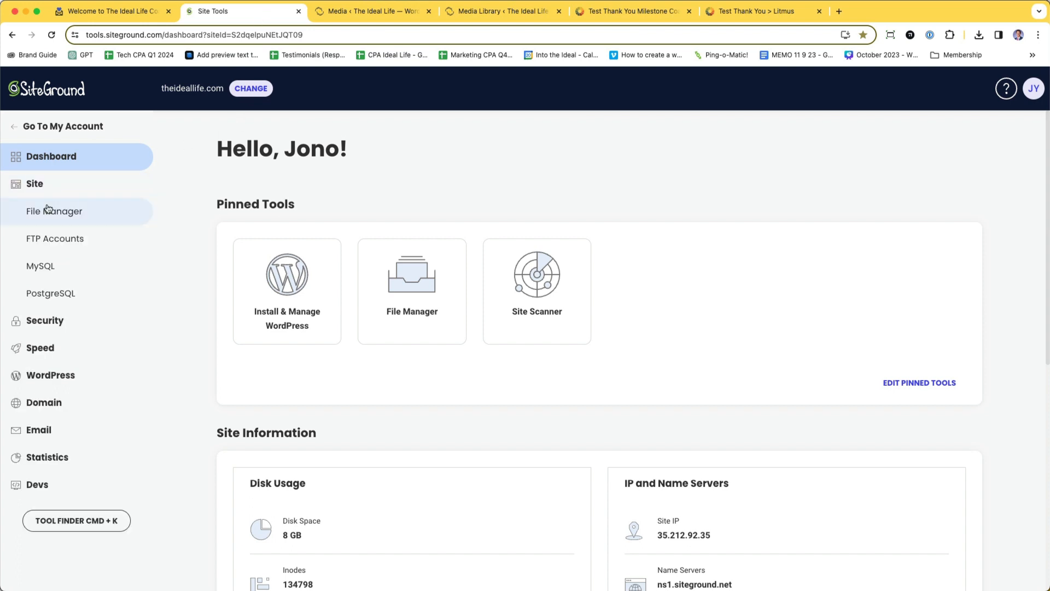
left_click(54, 211)
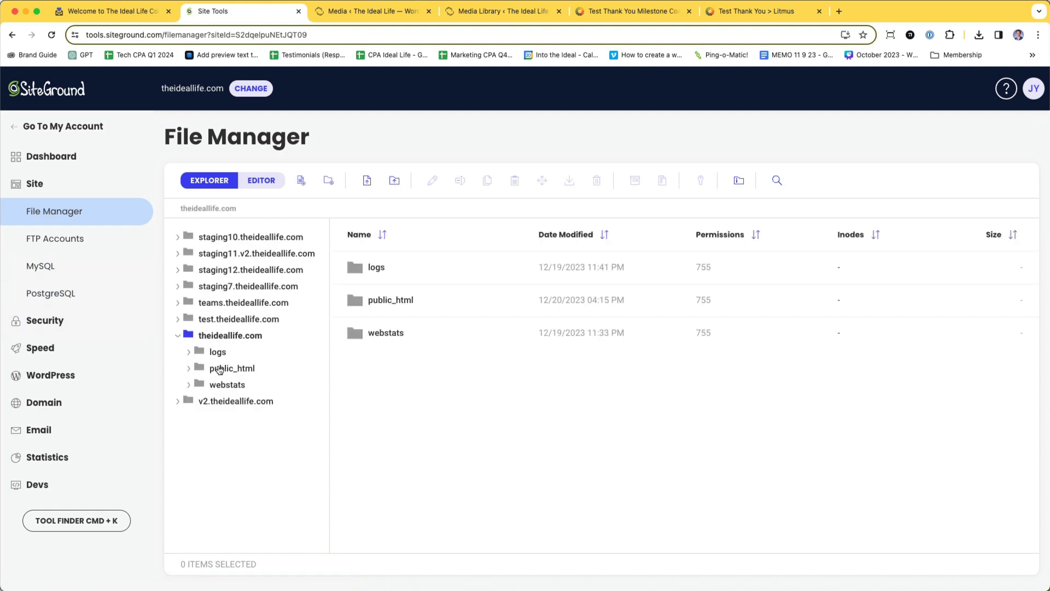
left_click(232, 368)
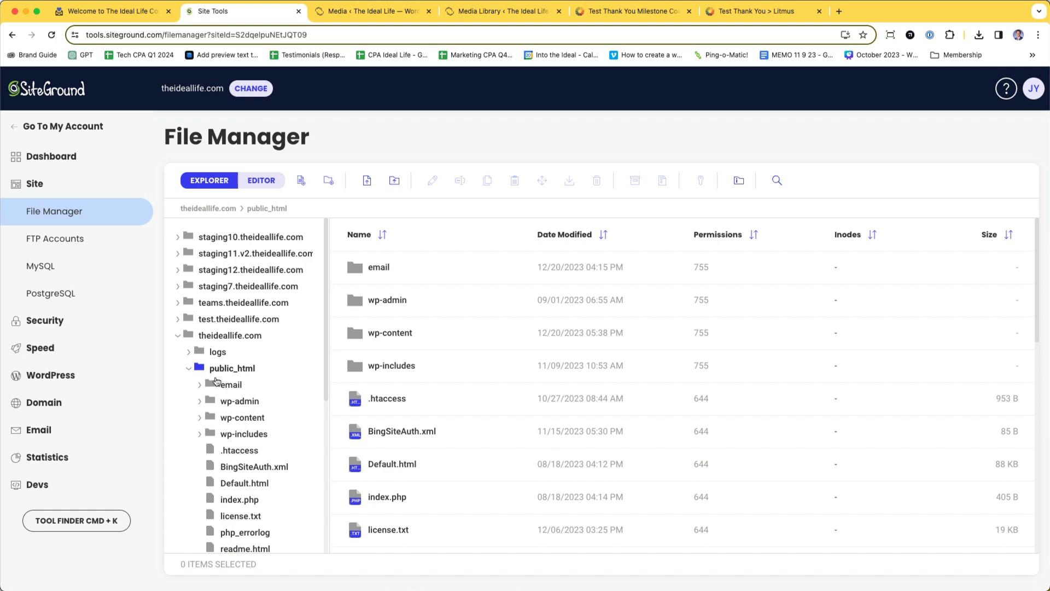
left_click(200, 384)
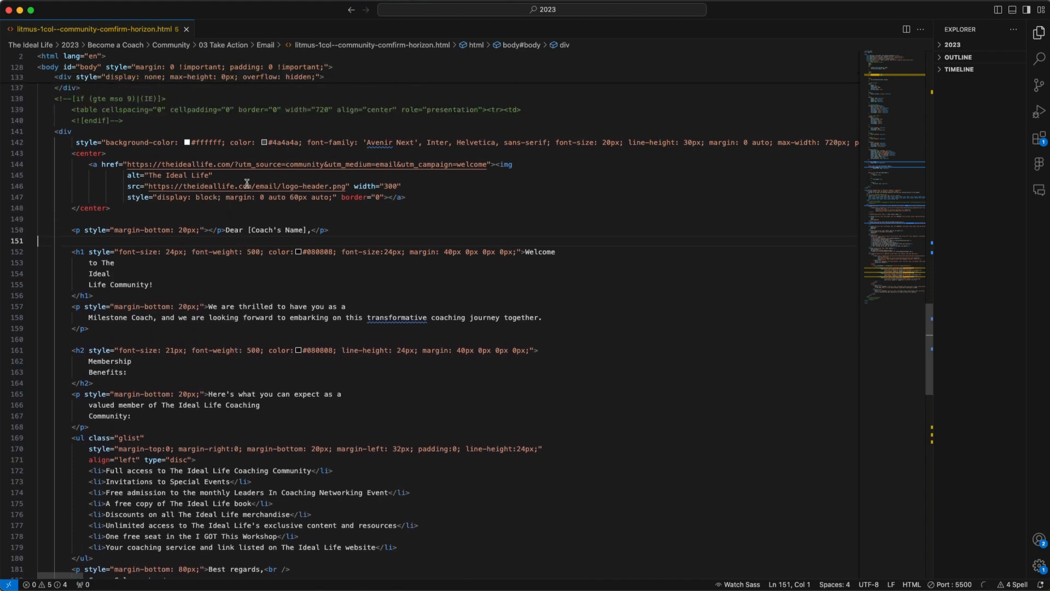
mouse_move(258, 186)
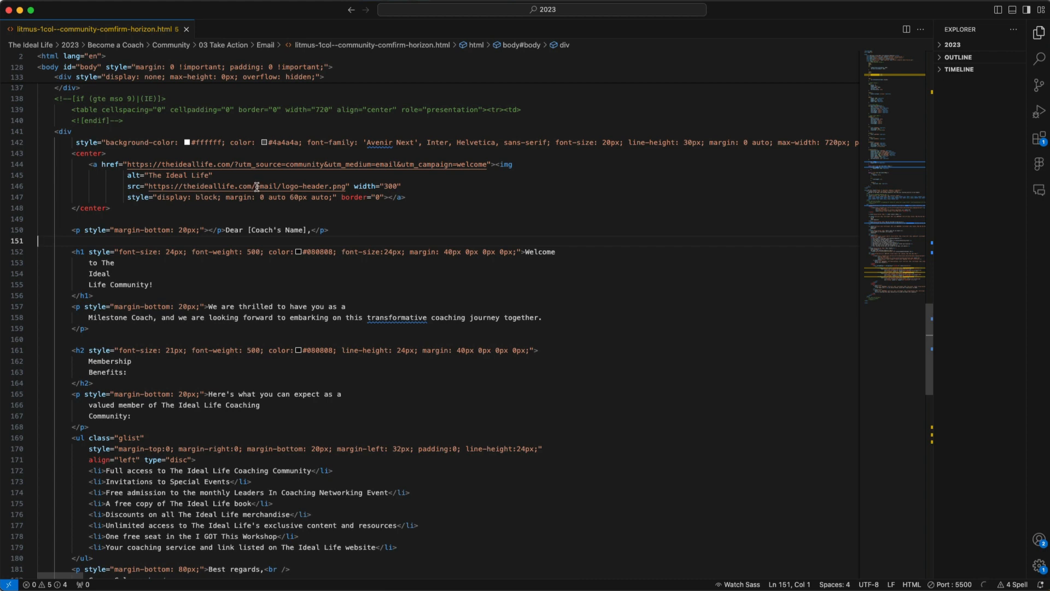
double_click(259, 186)
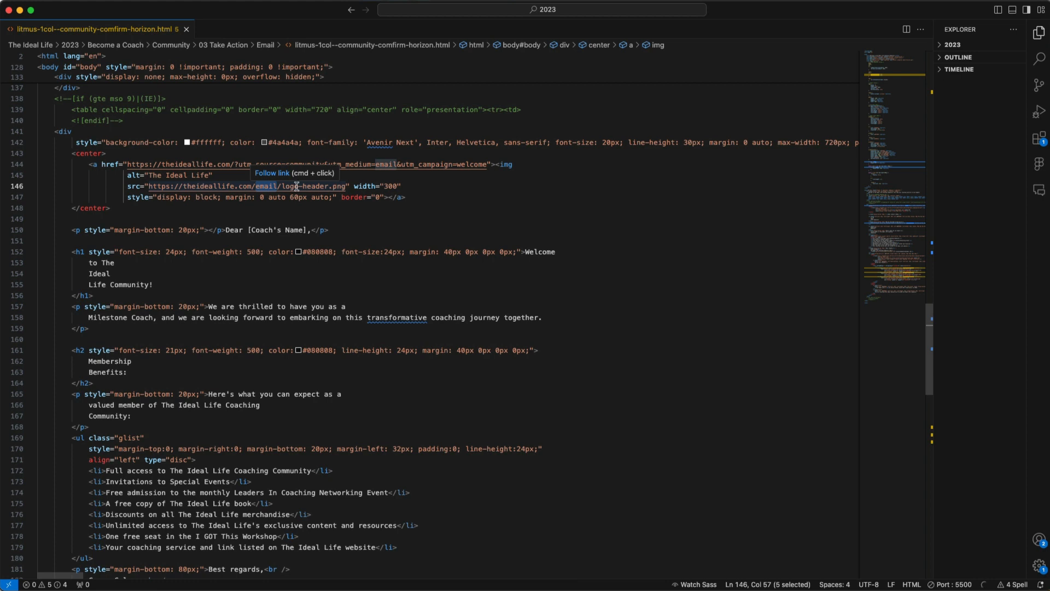
mouse_move(302, 189)
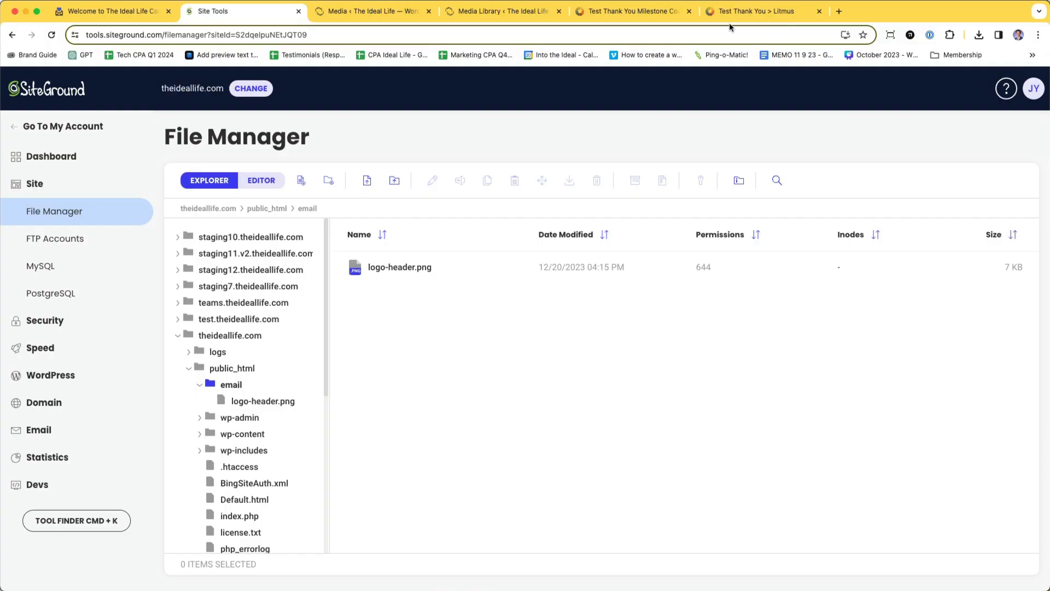
Return to the Litmus previews grid and switch to the newer Test Thank You email's previews
left_click(630, 11)
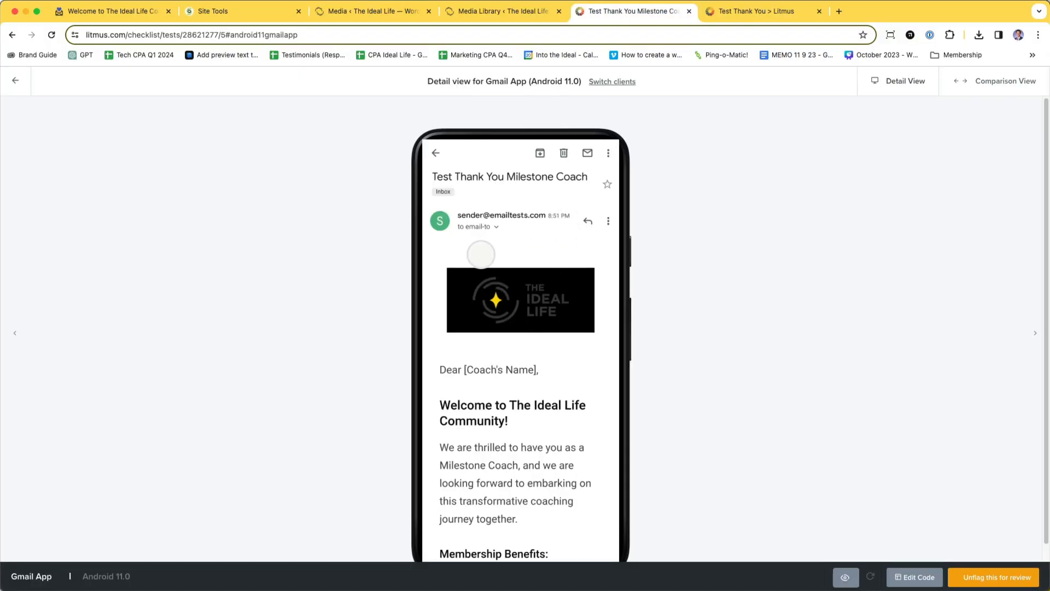
left_click(16, 81)
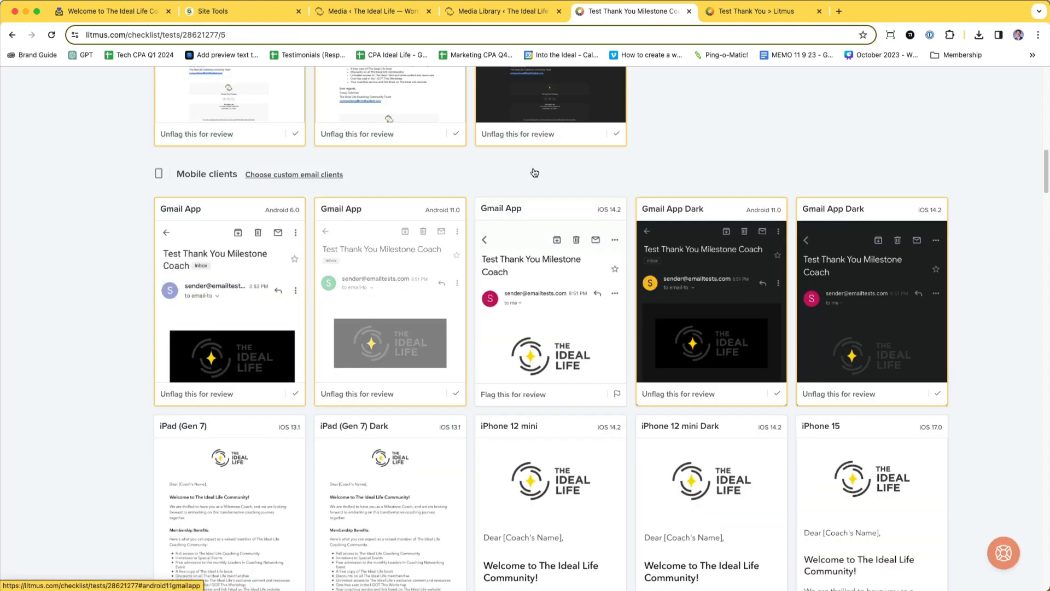
left_click(756, 11)
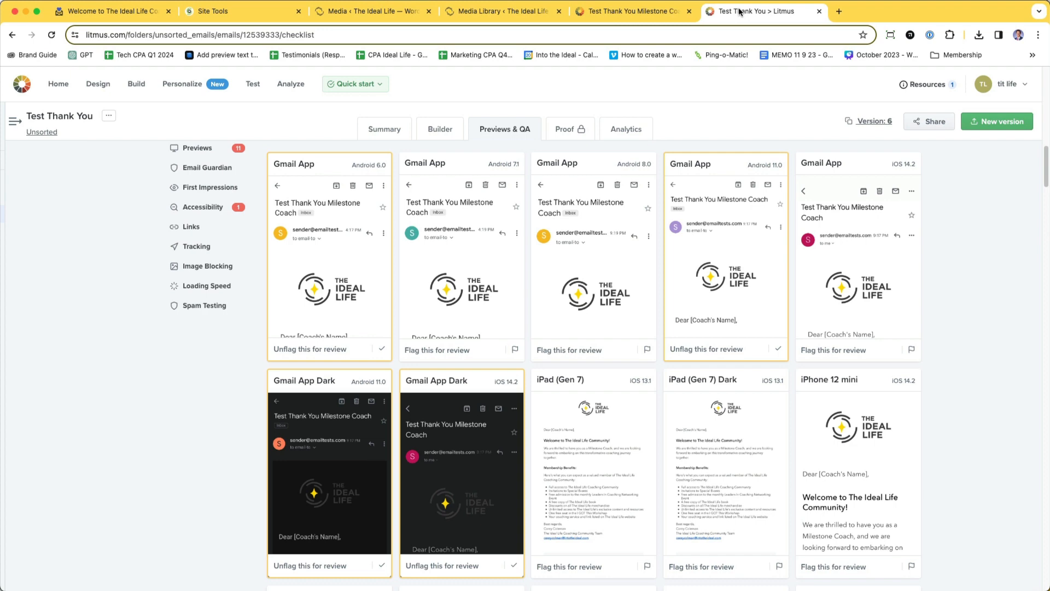
mouse_move(460, 270)
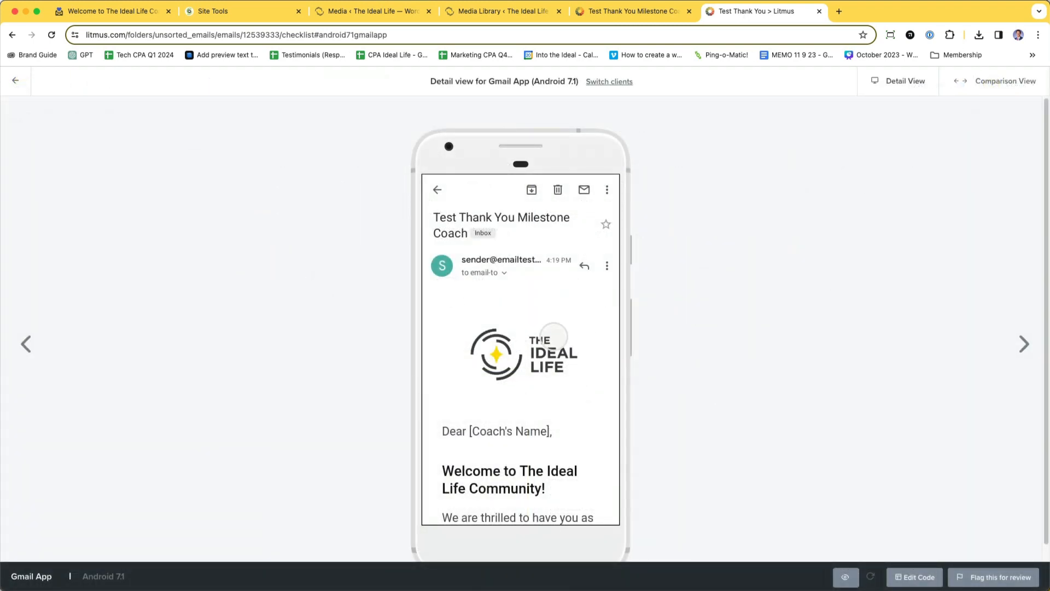
Scroll the Gmail Android 7.1 preview to the footer, then return to the hosting email folder
scroll("down", 3)
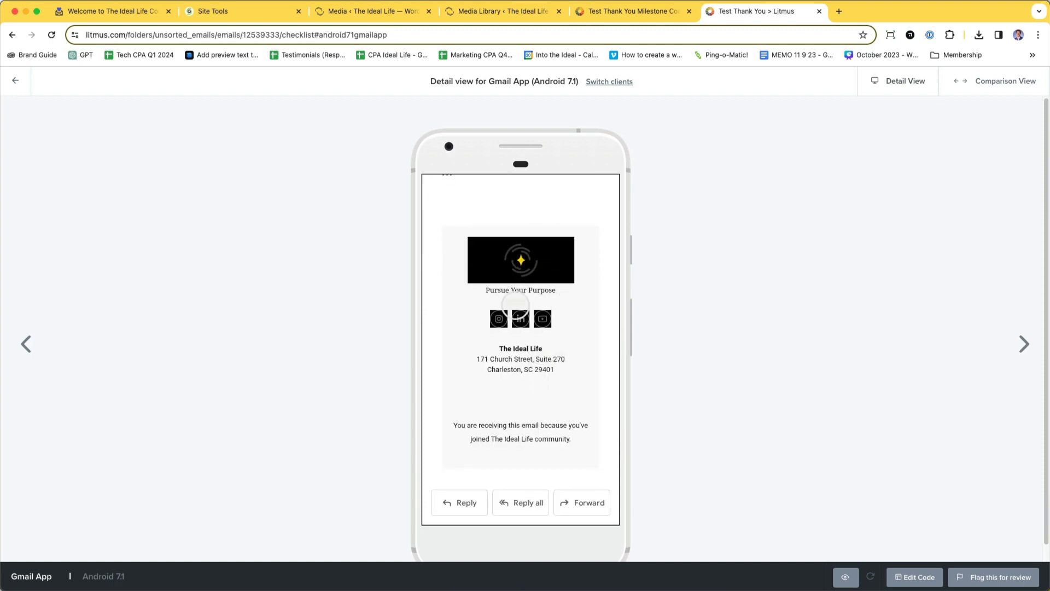
left_click(213, 12)
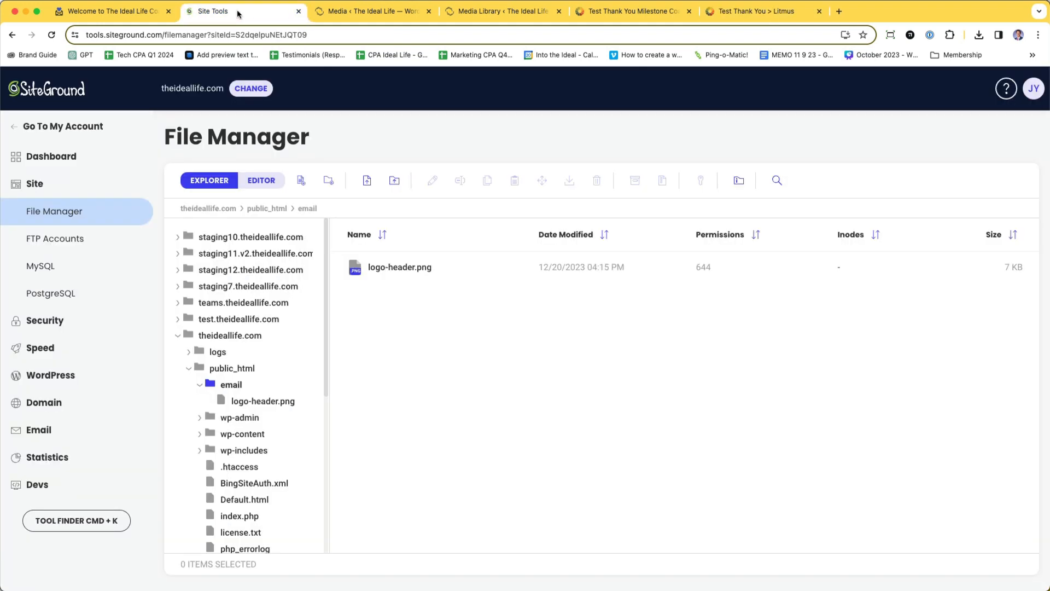